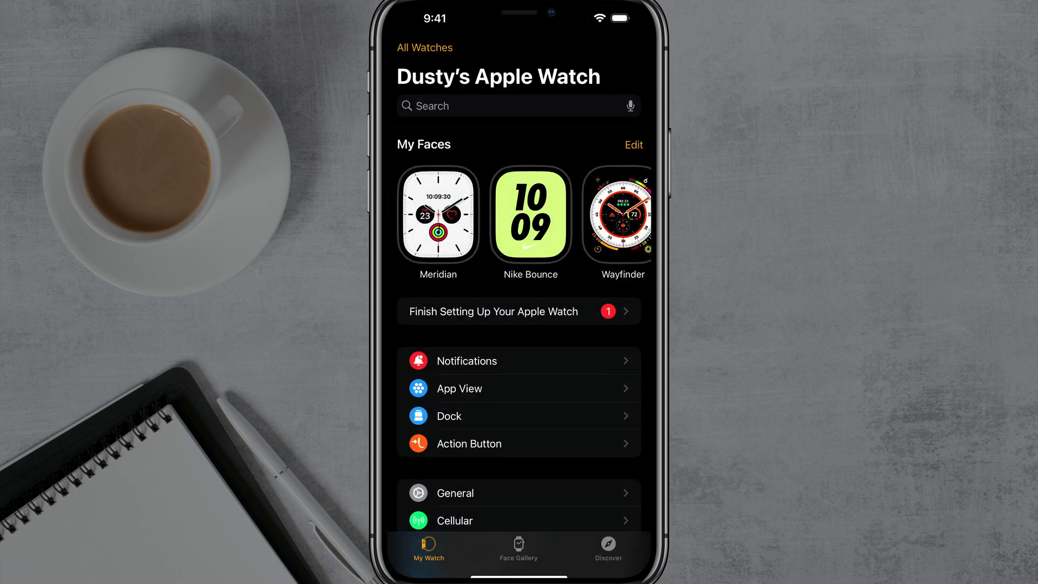
# Step: Scroll the My Watch list down into General, reaching the Screenshots, Storage and Reset options
pyautogui.scroll(-3)
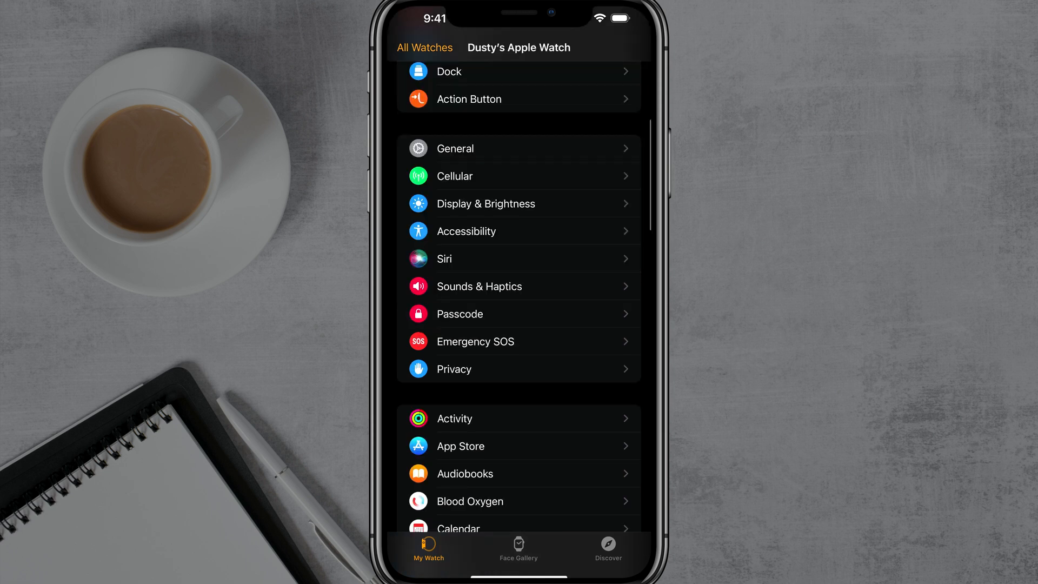
pyautogui.scroll(-3)
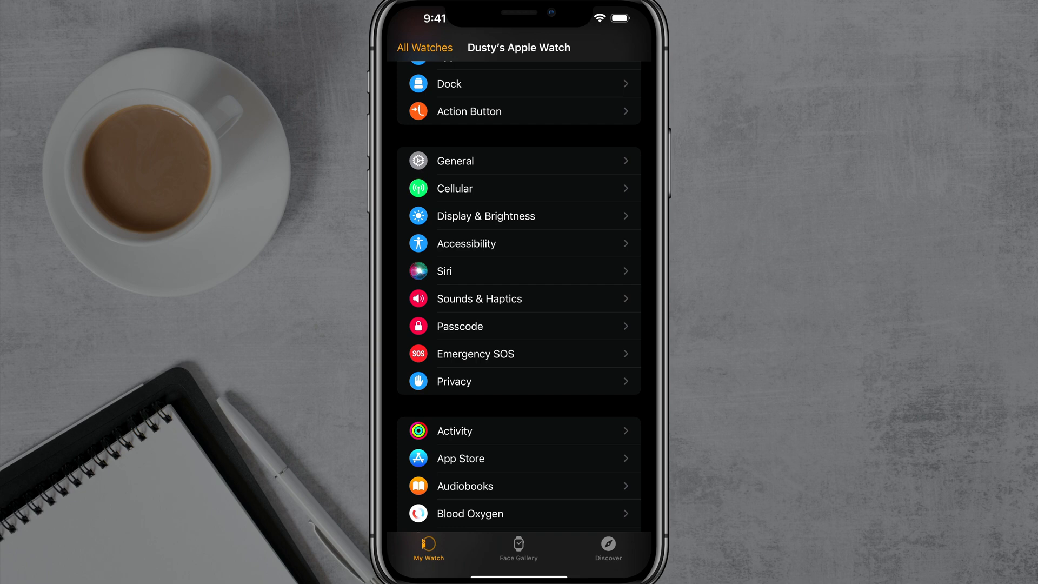
pyautogui.scroll(-3)
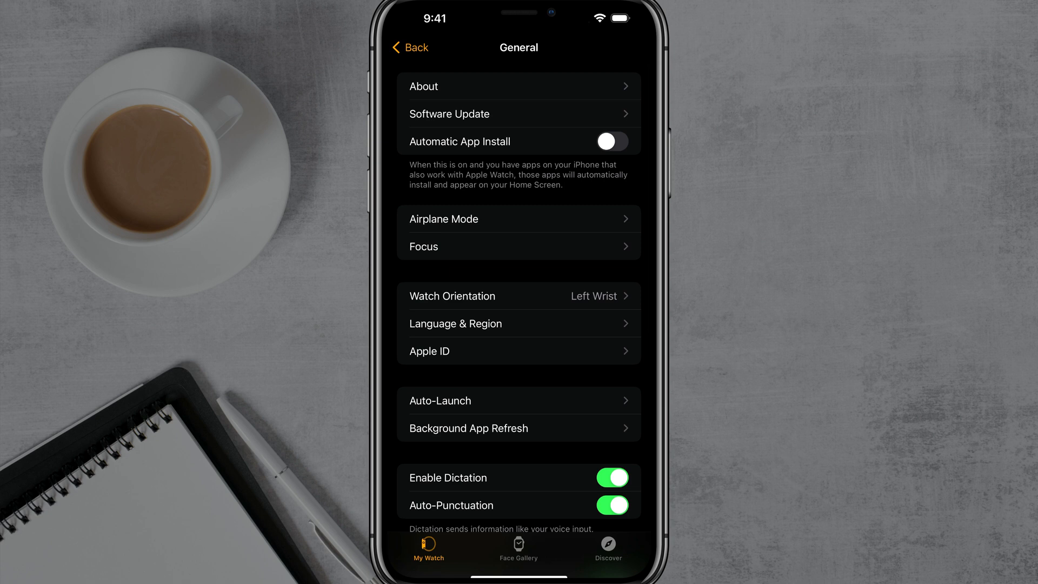
pyautogui.scroll(-3)
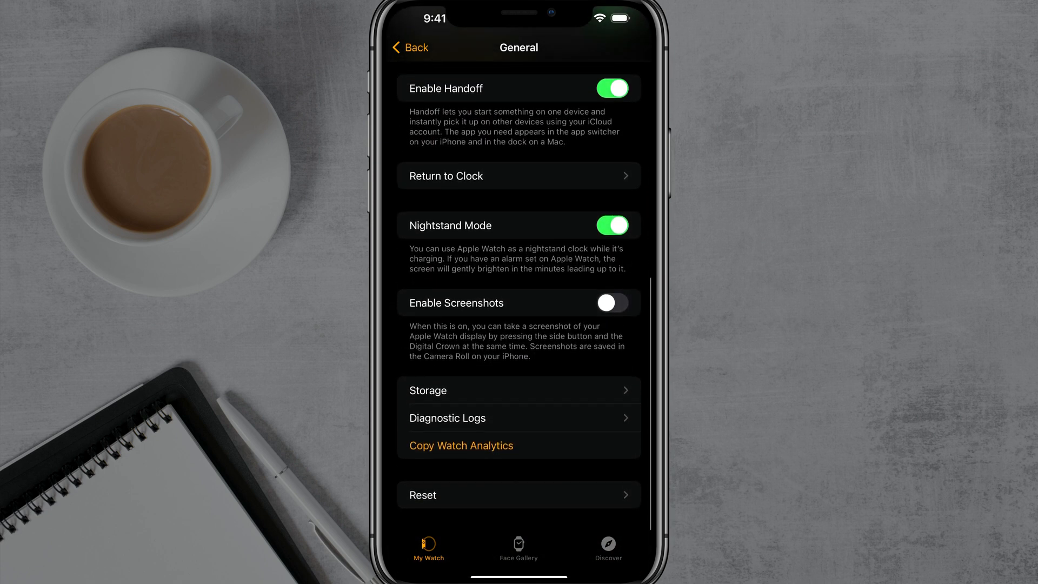
# Step: Show the watch's Reset options, including Erase Apple Watch Content and Settings
pyautogui.click(518, 494)
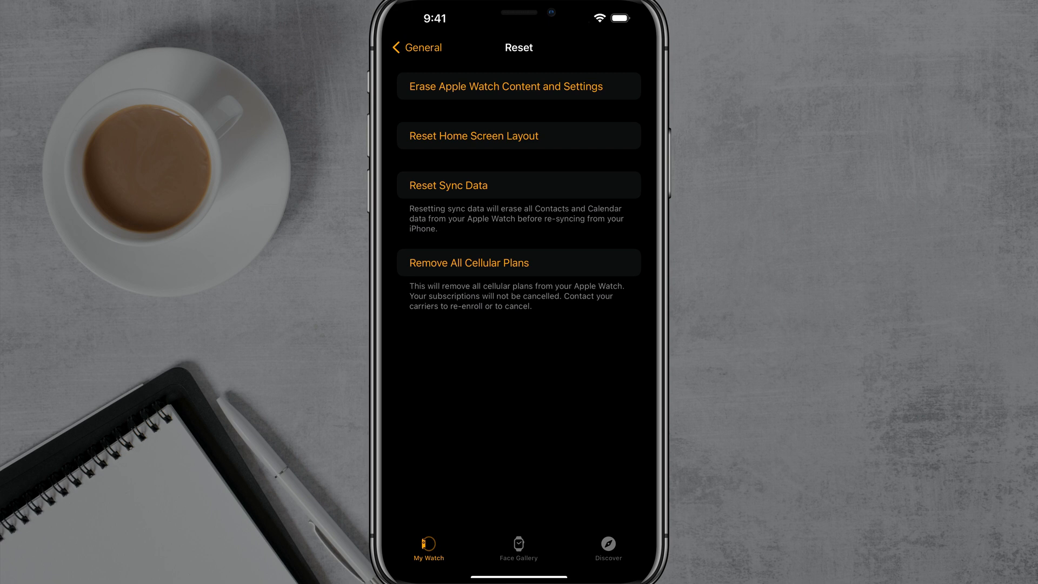
pyautogui.click(518, 87)
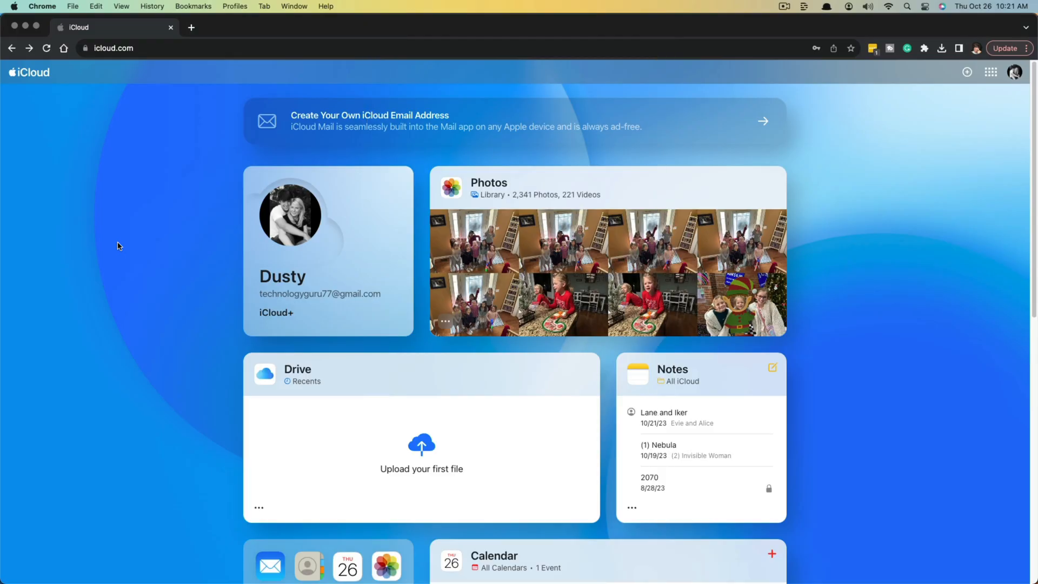
pyautogui.moveTo(164, 32)
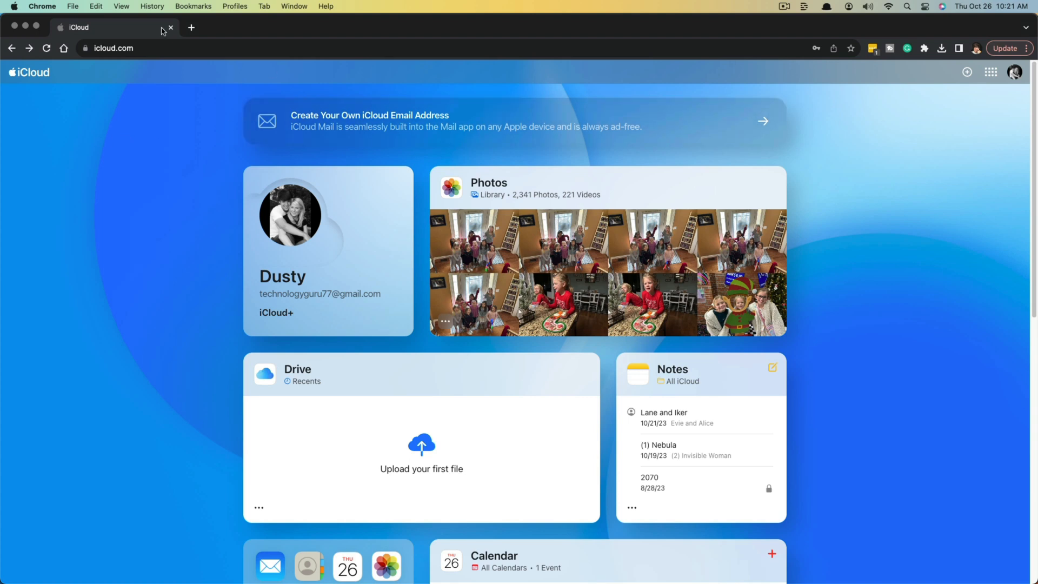
# Step: From the iCloud.com home page, go to Find My to list all devices on the account
pyautogui.click(132, 47)
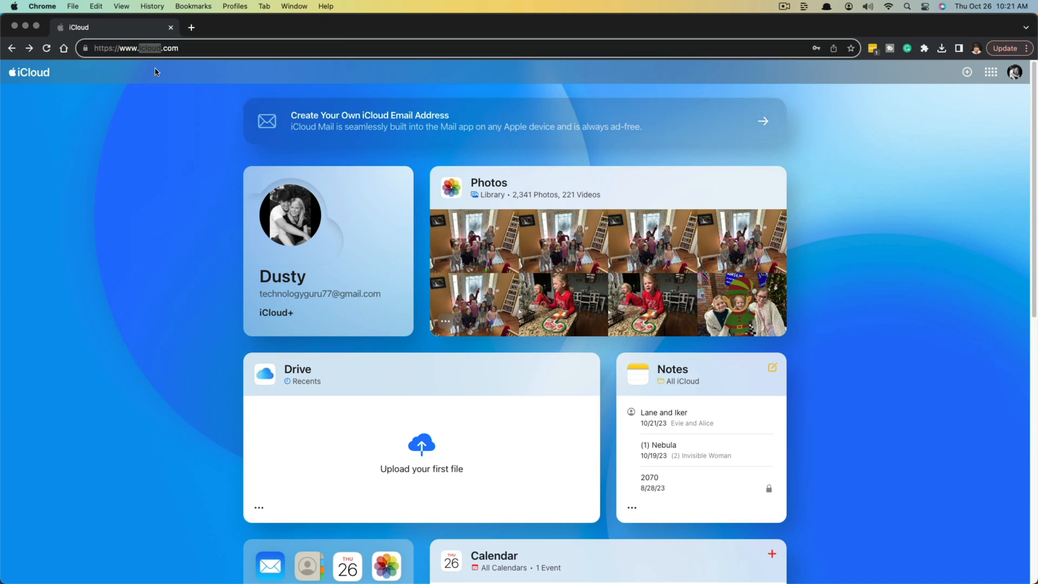
pyautogui.scroll(-3)
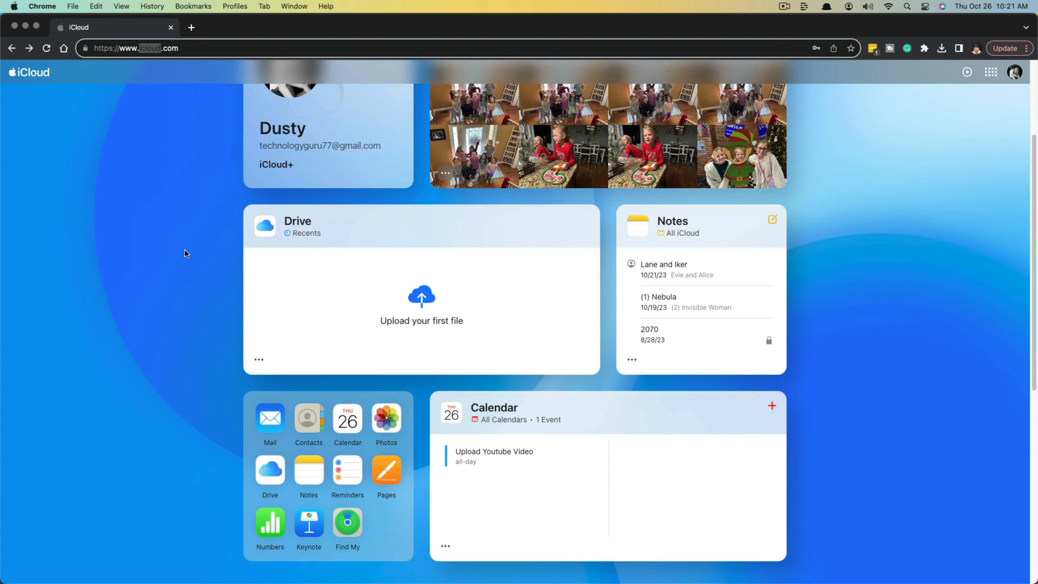
pyautogui.scroll(-3)
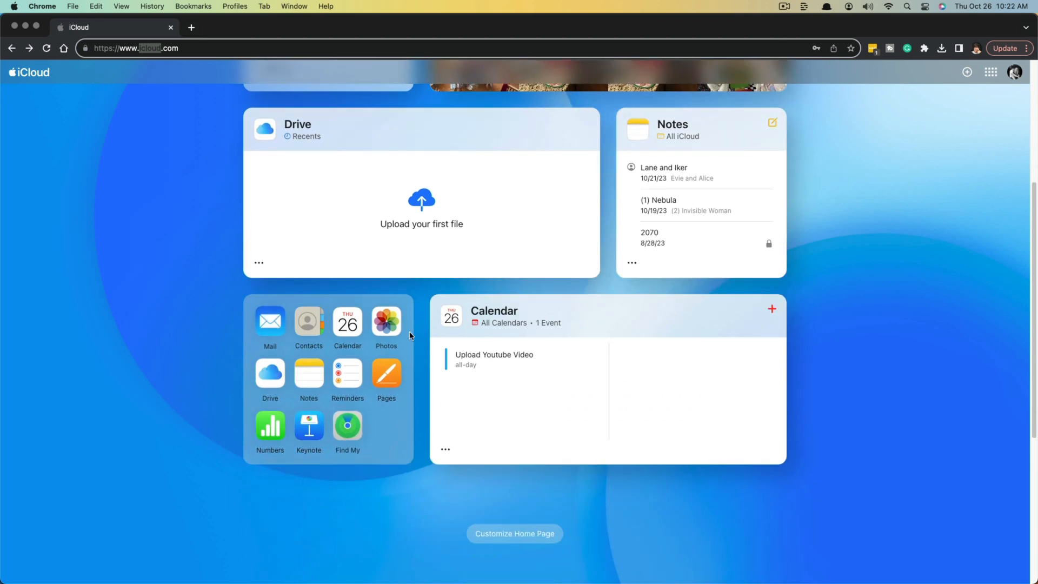
pyautogui.moveTo(293, 411)
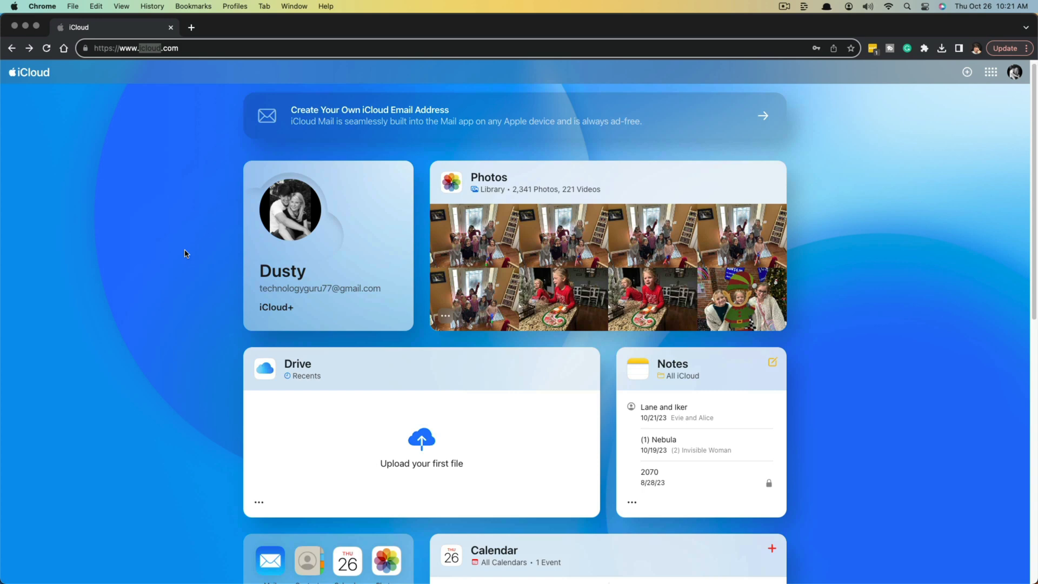
pyautogui.scroll(-3)
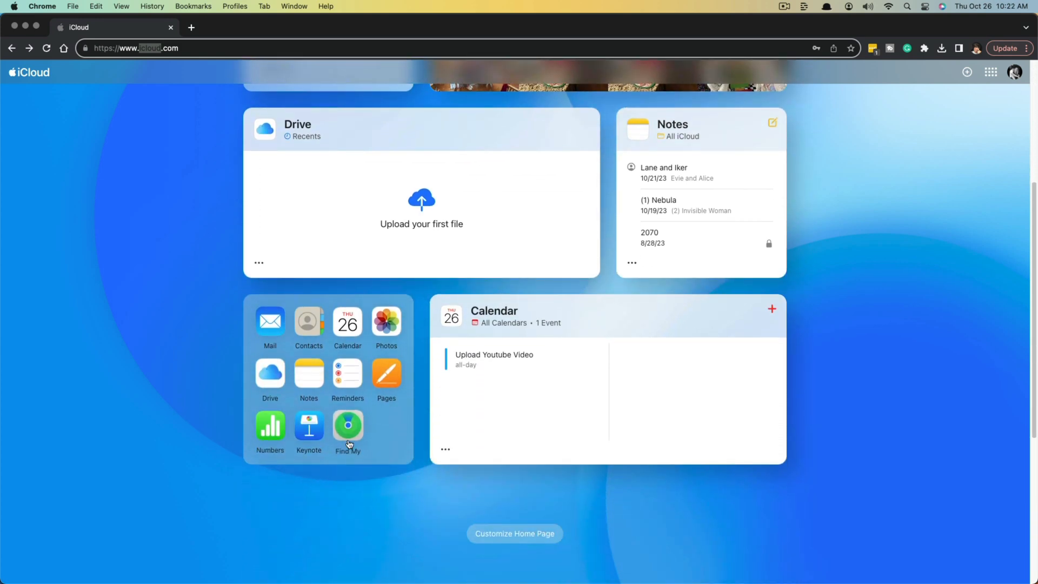
pyautogui.moveTo(348, 433)
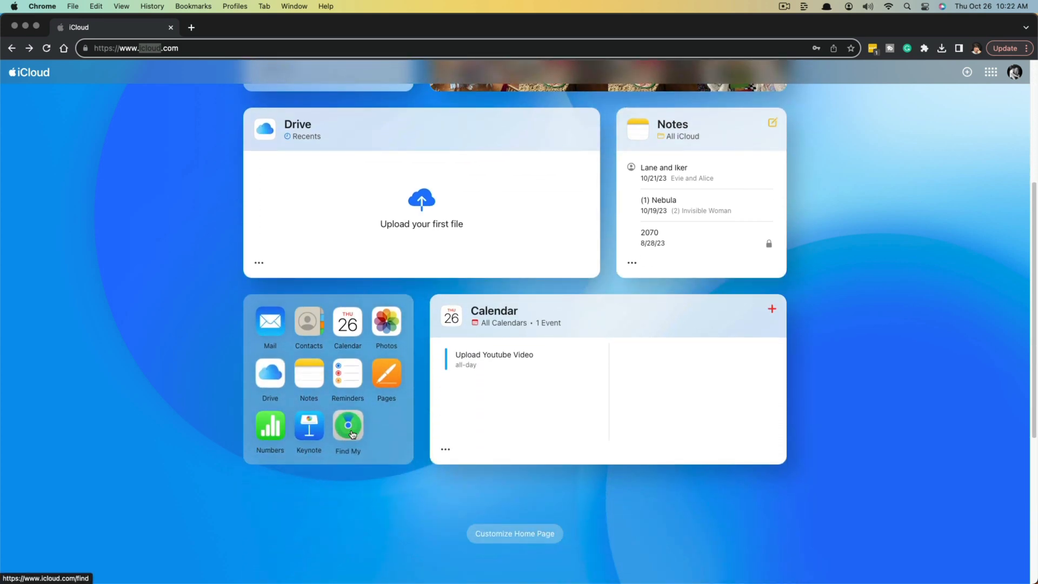
pyautogui.click(347, 426)
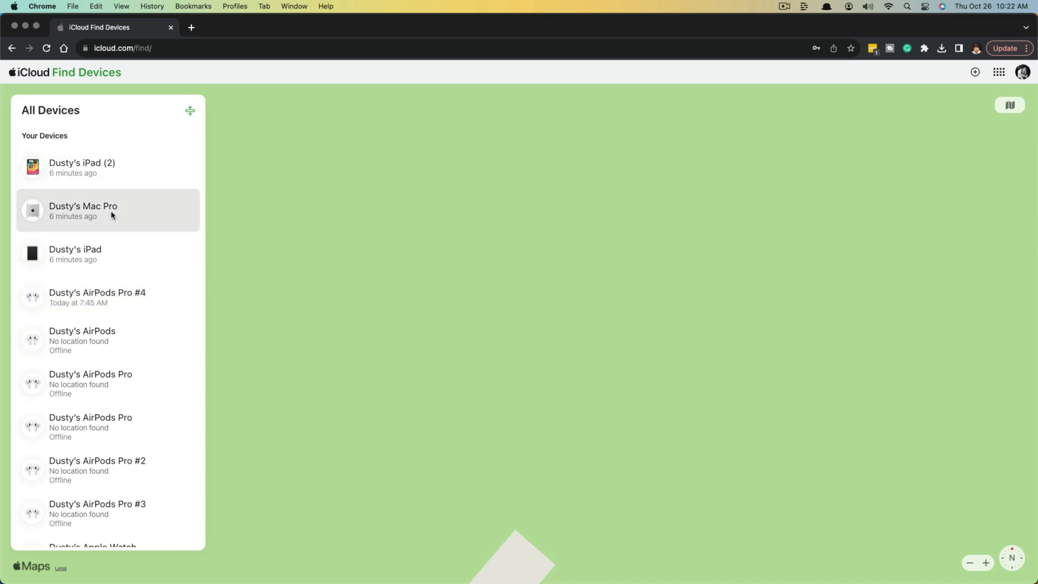
# Step: Select Dusty's Apple Watch in All Devices and choose Erase This Device
pyautogui.scroll(-3)
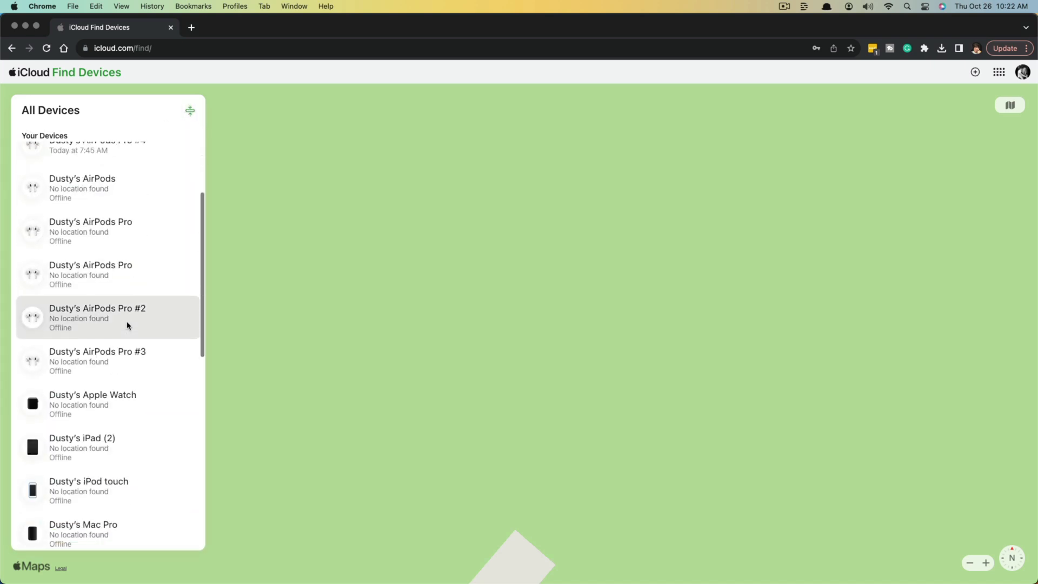
pyautogui.scroll(-3)
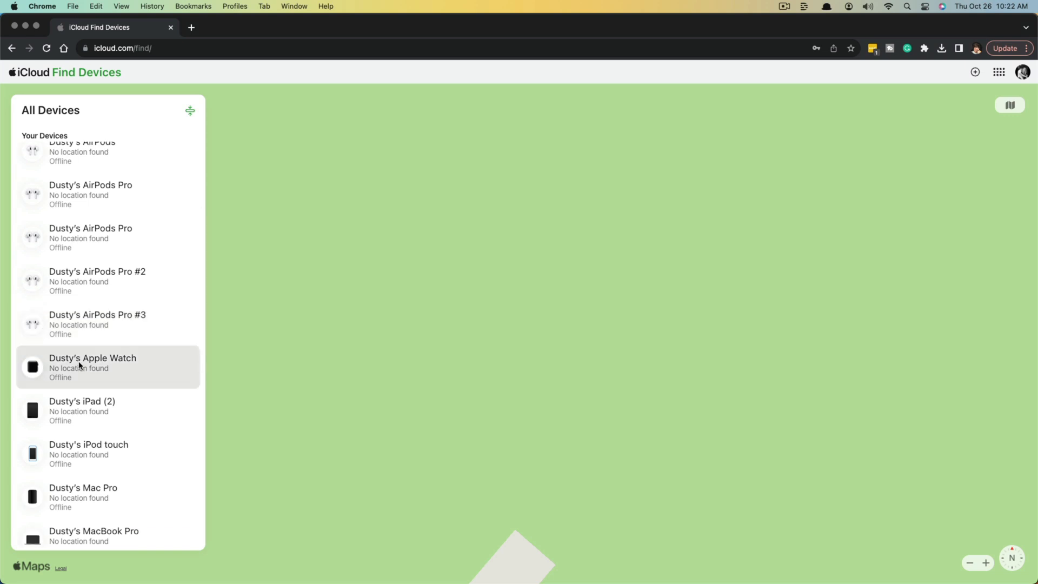
pyautogui.click(92, 367)
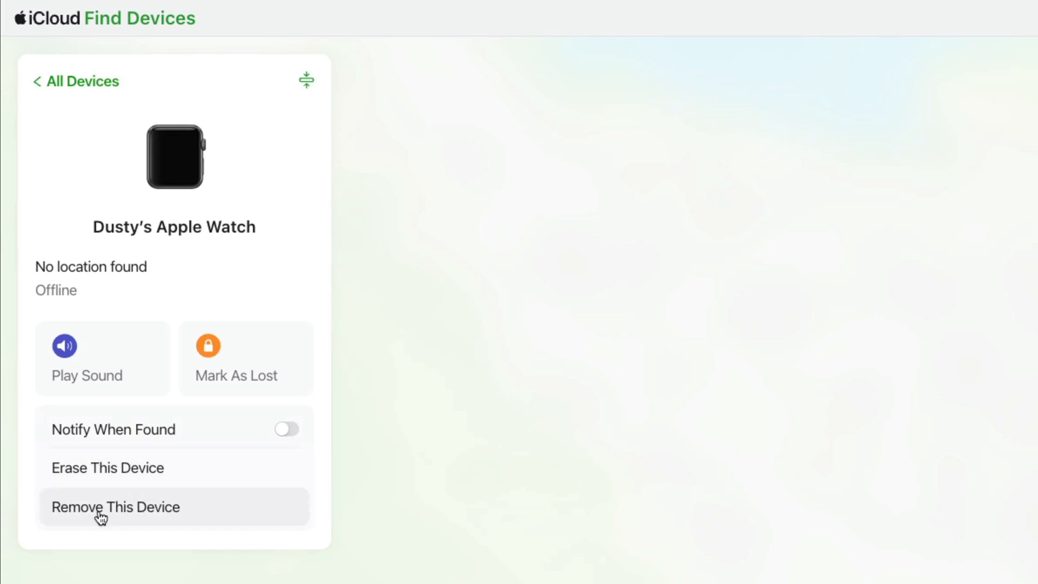
pyautogui.moveTo(125, 515)
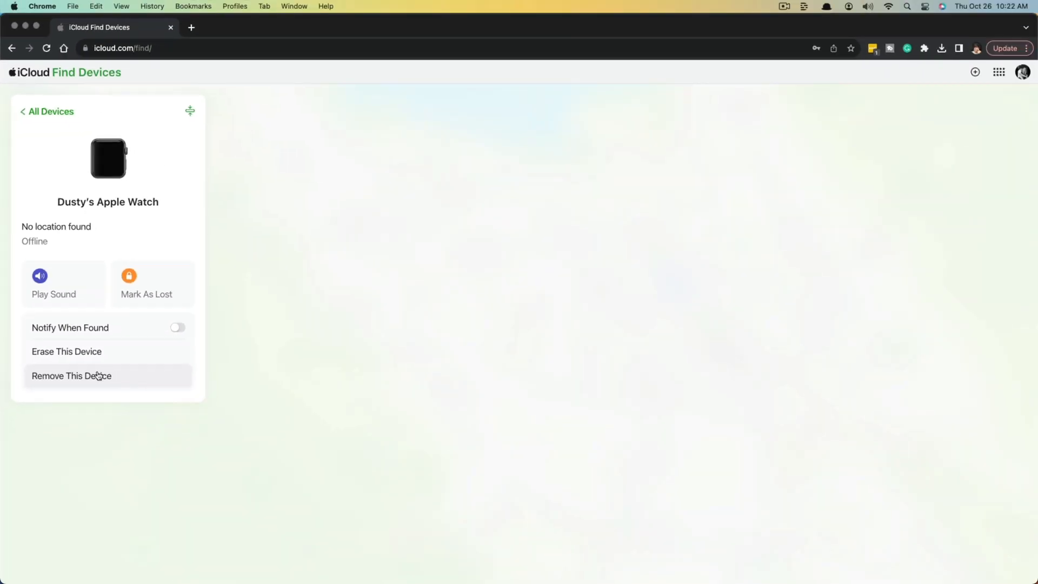
pyautogui.moveTo(71, 376)
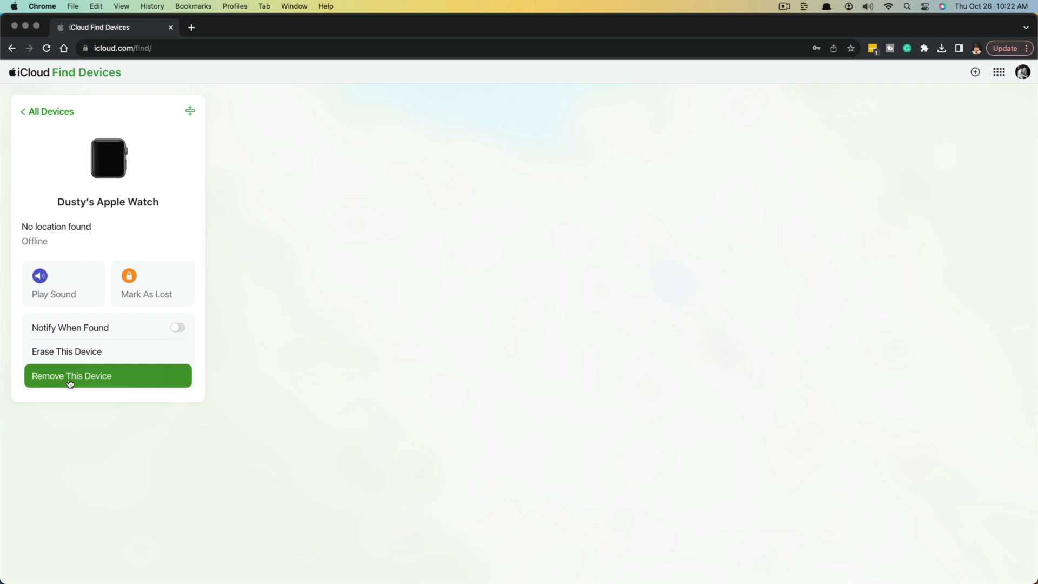
pyautogui.click(66, 351)
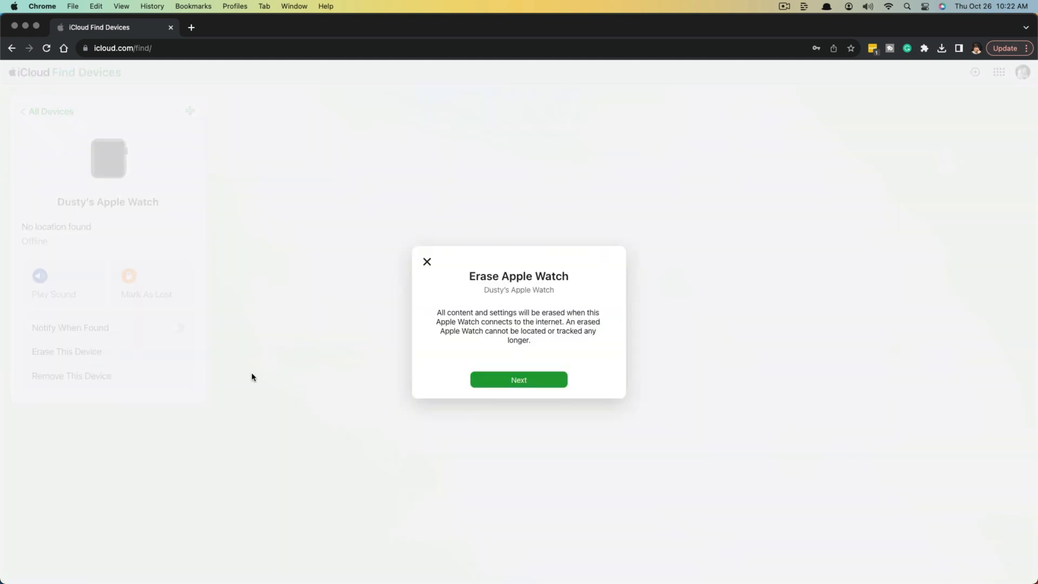
pyautogui.moveTo(518, 379)
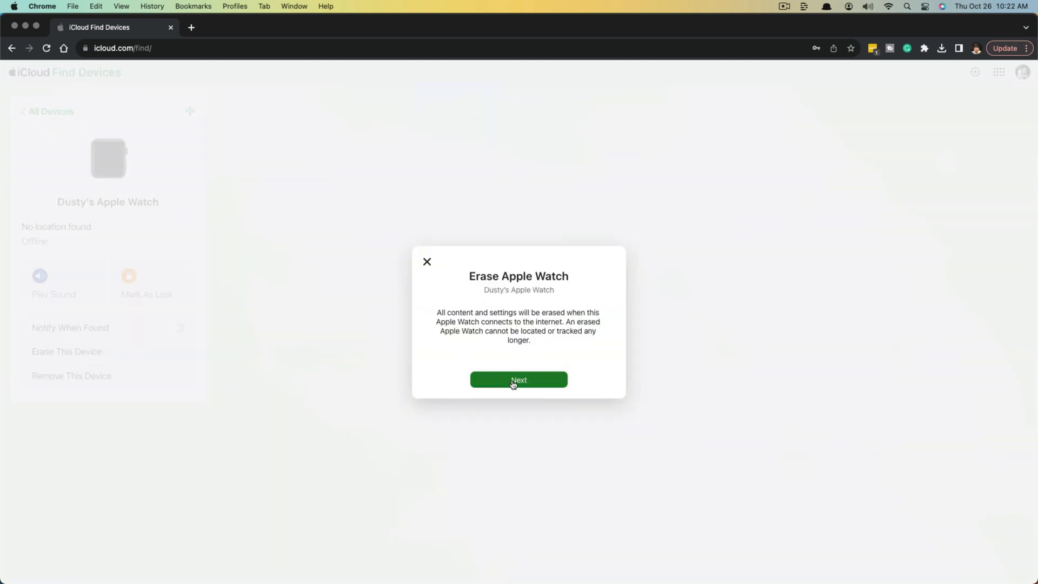
# Step: Confirm the erase with the Apple ID password, leaving Add Phone Number blank, so Erase Pending is set
pyautogui.click(518, 379)
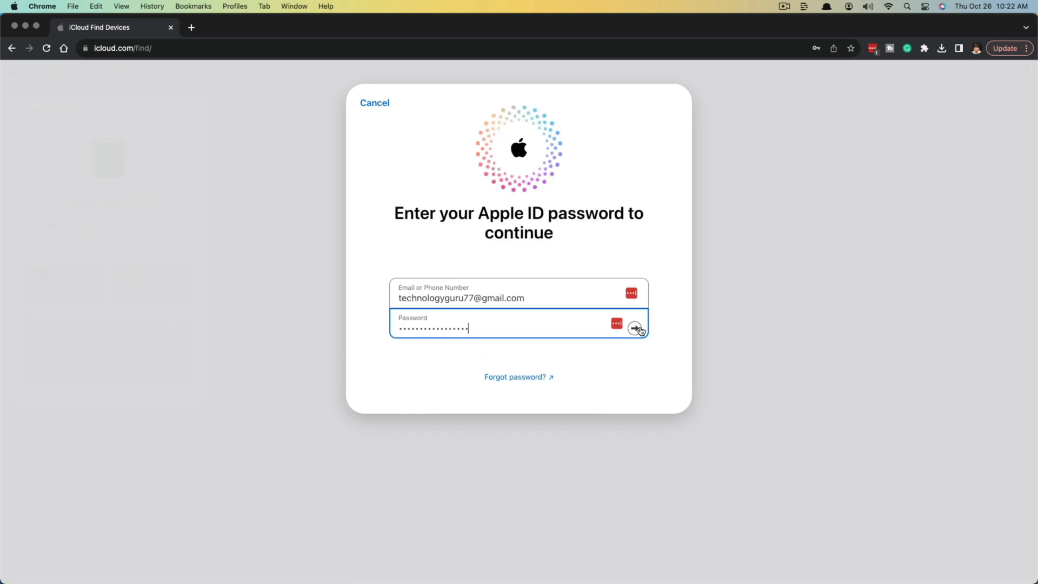
pyautogui.click(635, 328)
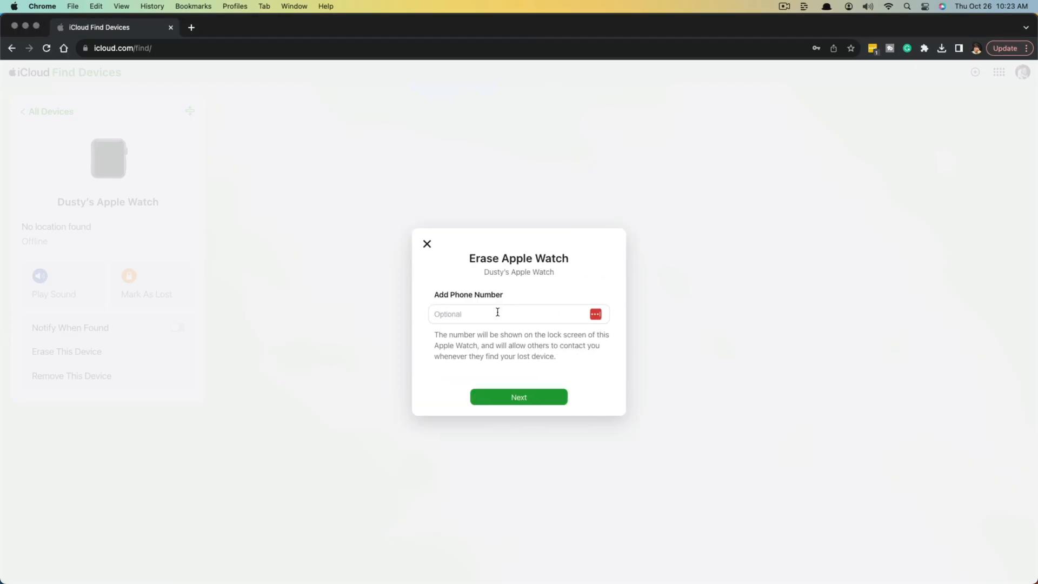
pyautogui.click(513, 314)
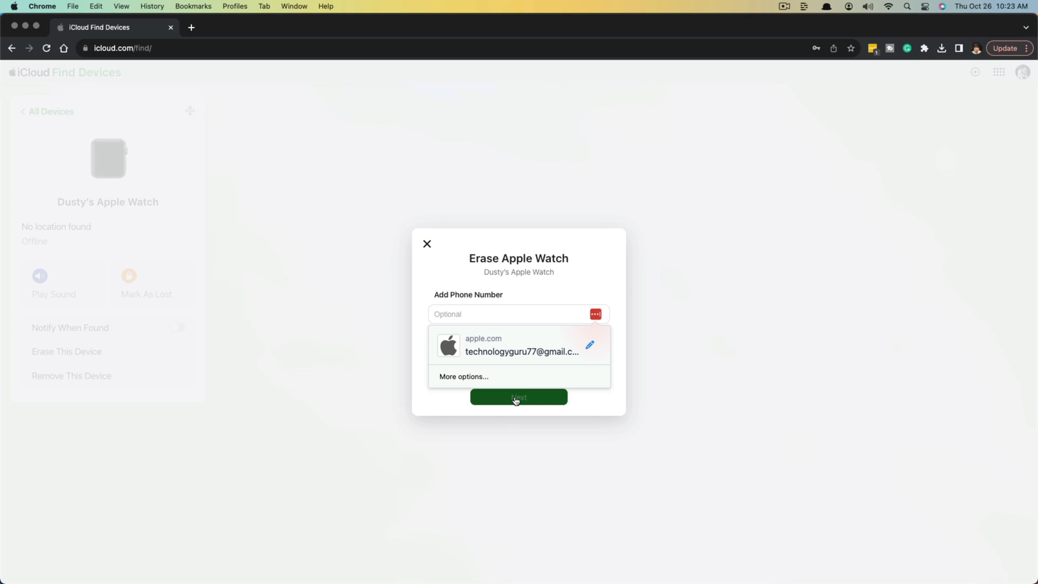
pyautogui.click(518, 397)
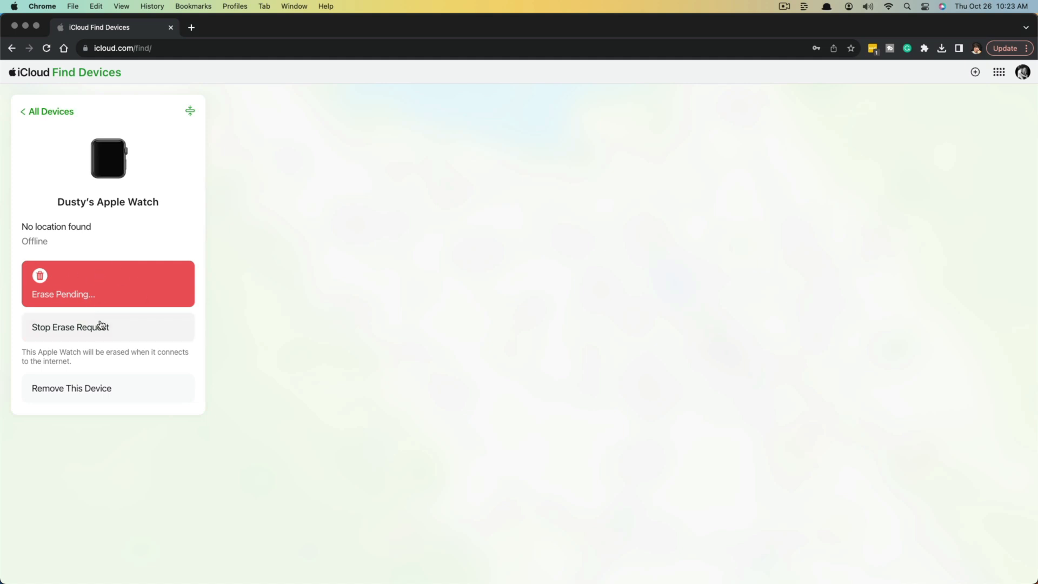
pyautogui.moveTo(269, 294)
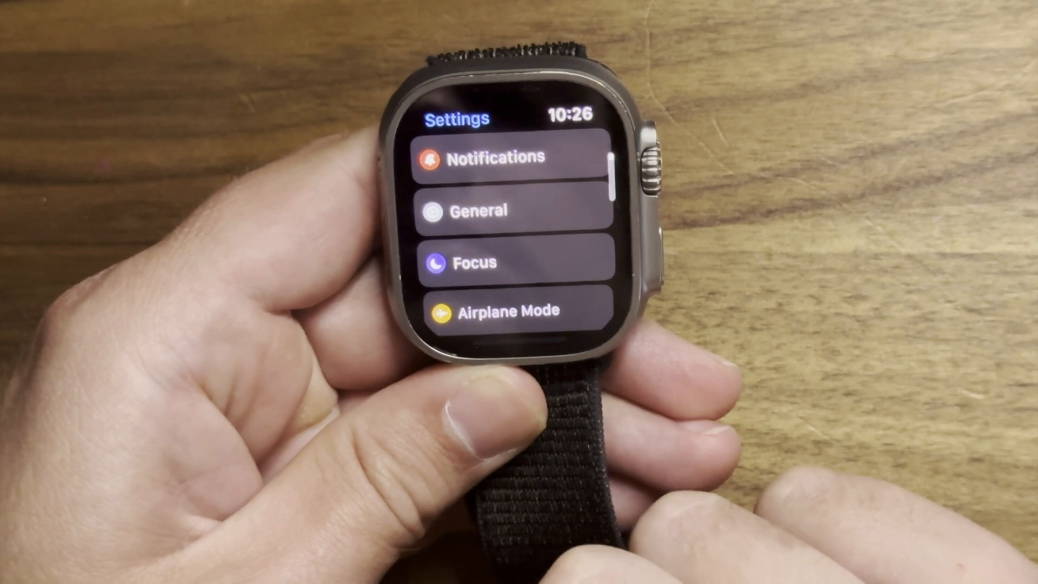
# Step: On the watch, go into Settings > General and scroll down to Storage, Reset and Shut Down
pyautogui.click(479, 209)
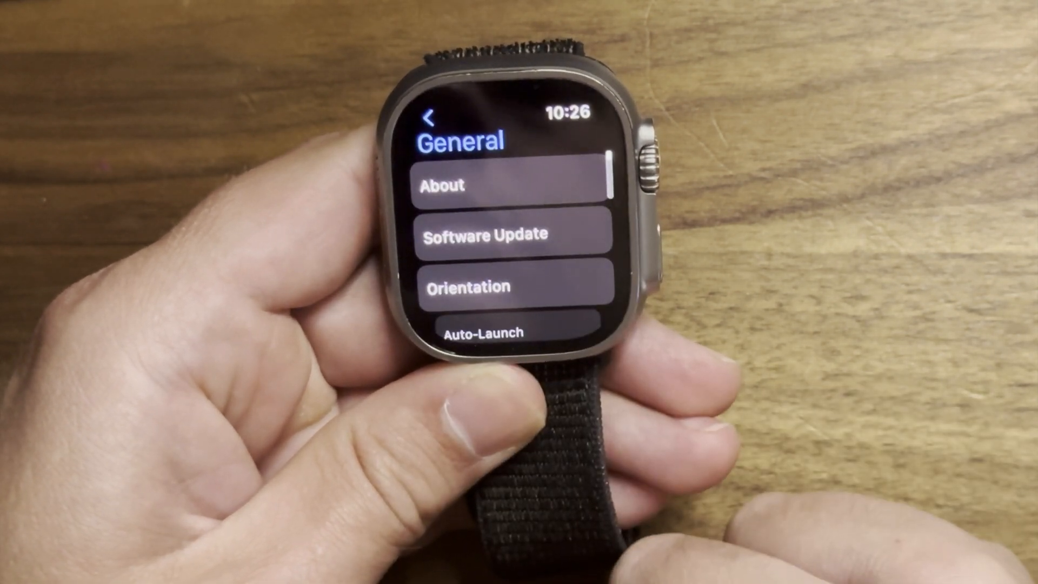
pyautogui.scroll(-3)
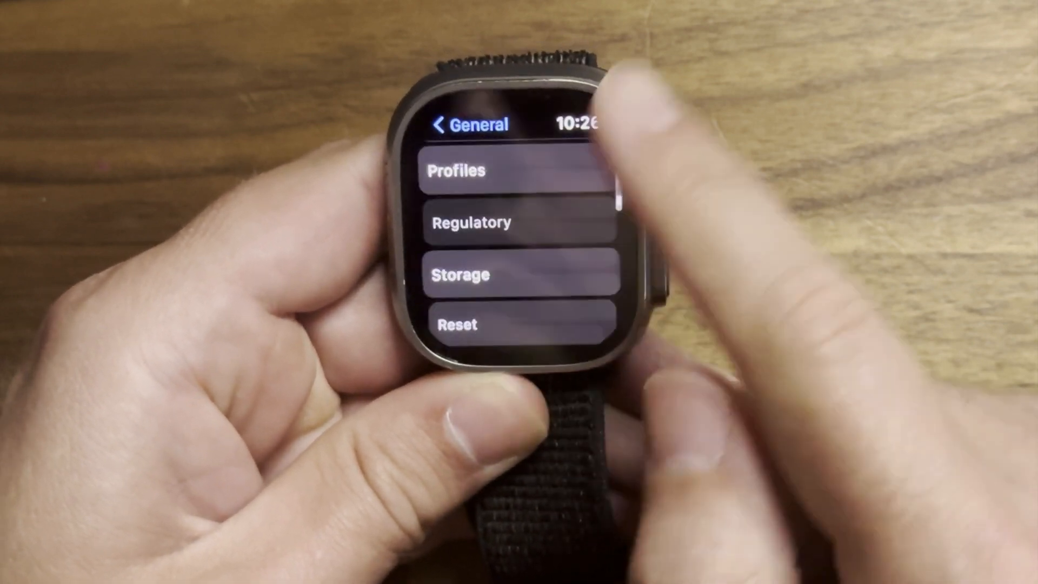
pyautogui.scroll(-3)
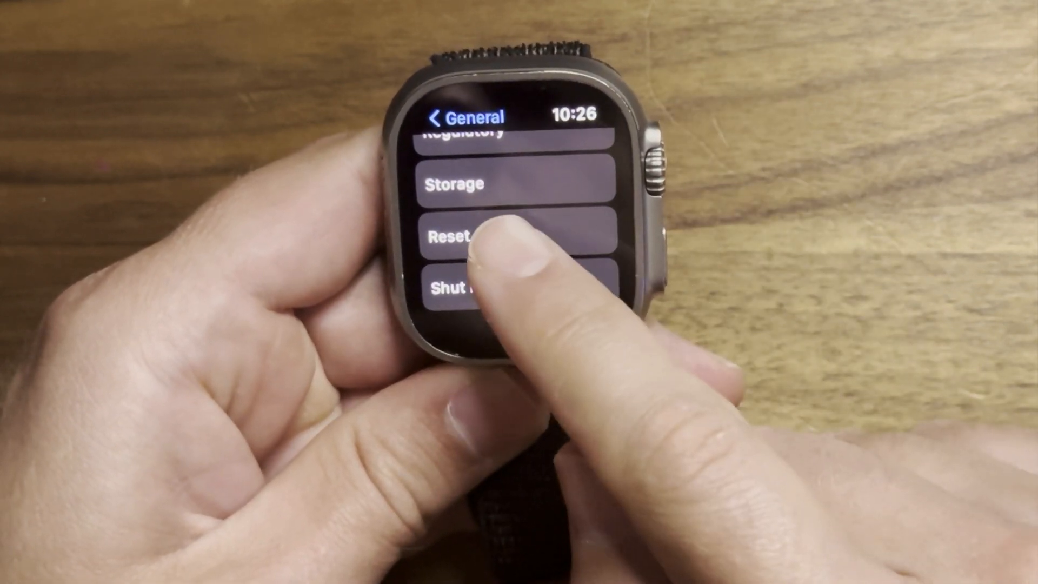